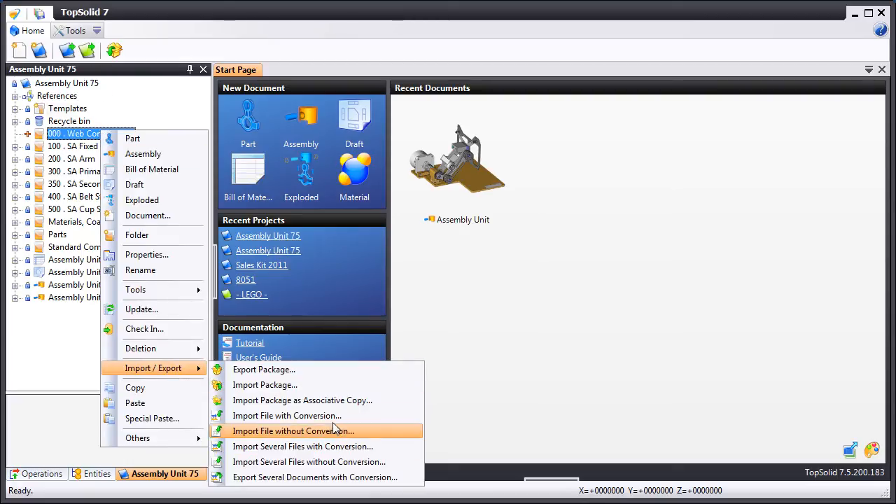
Import the cylinder's PDF datasheet into Web Components without conversion and rename it Festo Documentation
click(296, 431)
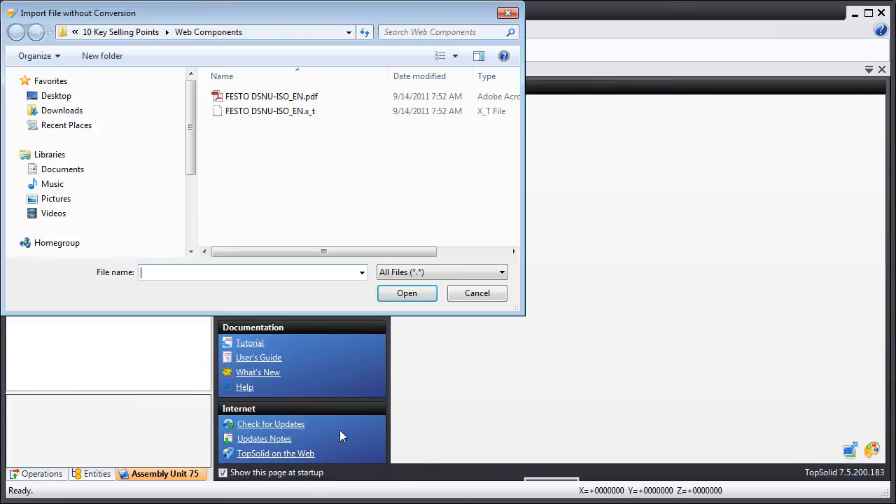
click(268, 112)
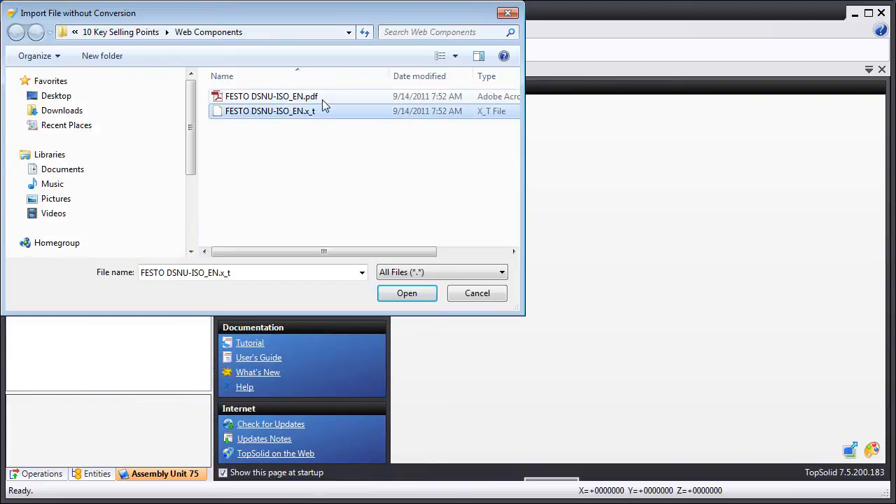
click(406, 292)
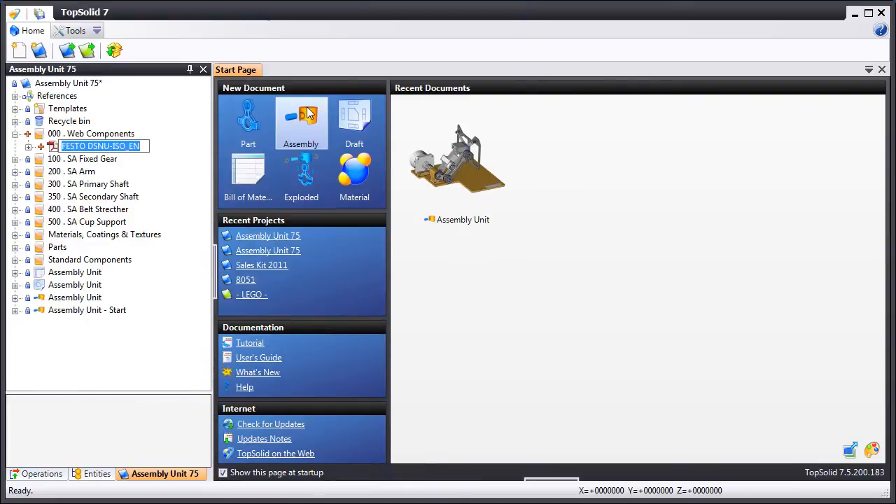
text(Festo Documentatio)
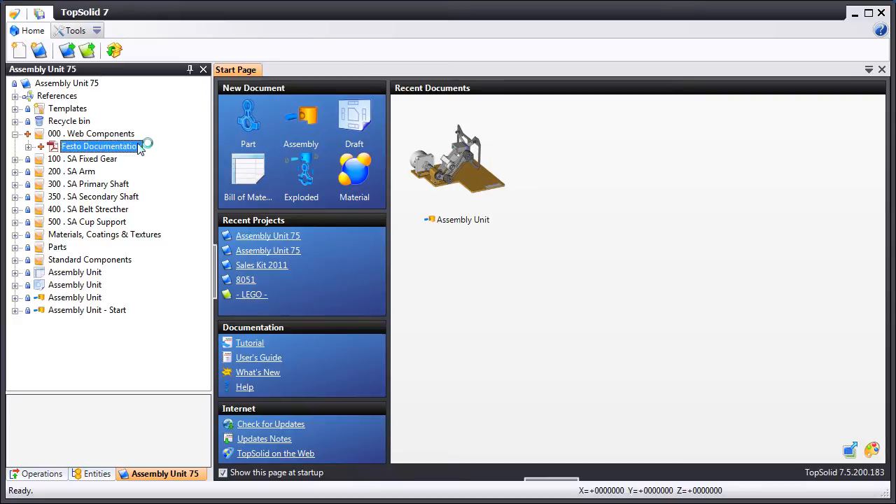
View the Festo Documentation PDF to check it opens correctly
double_click(101, 145)
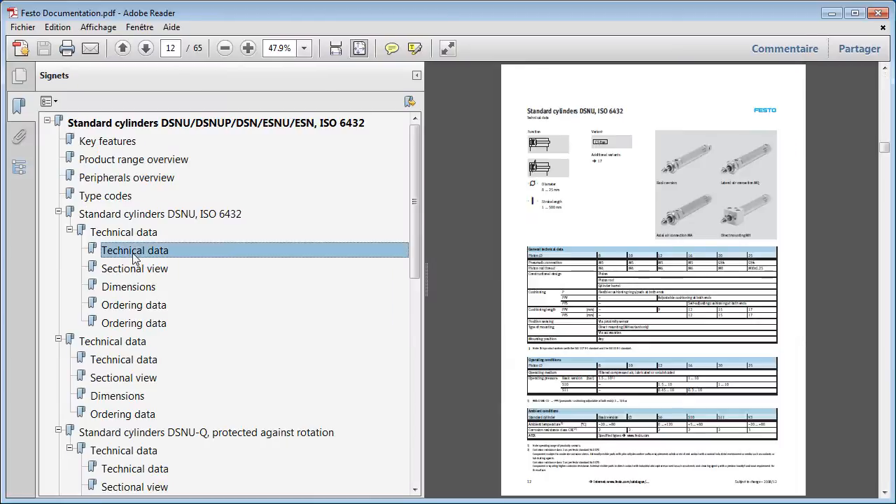
click(134, 305)
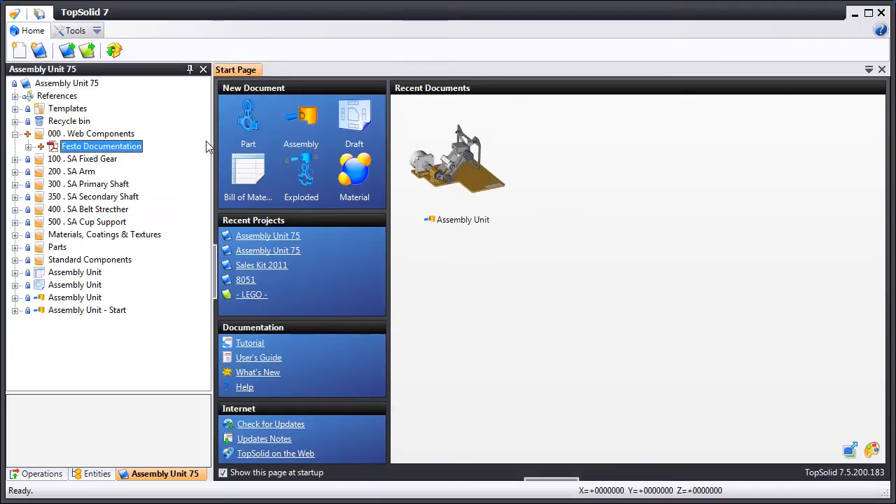
Import the cylinder's Parasolid x_t model into Web Components with conversion, accepting the Parasolid import options
right_click(91, 134)
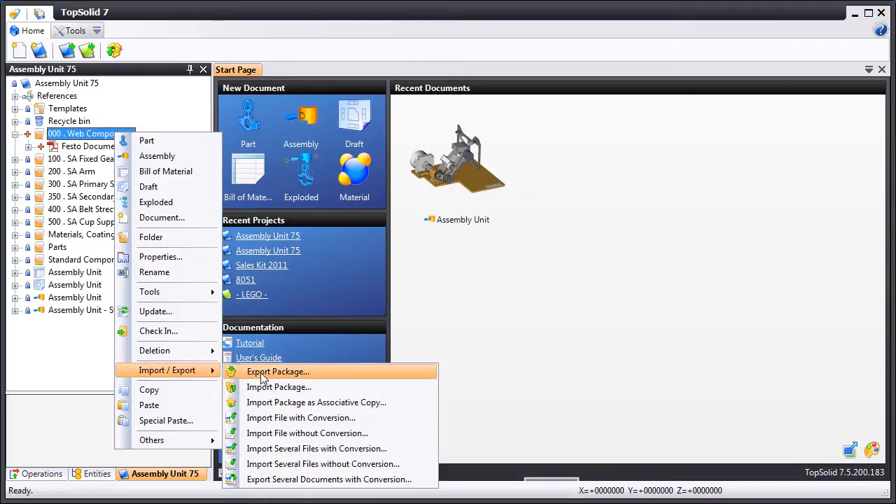
click(301, 417)
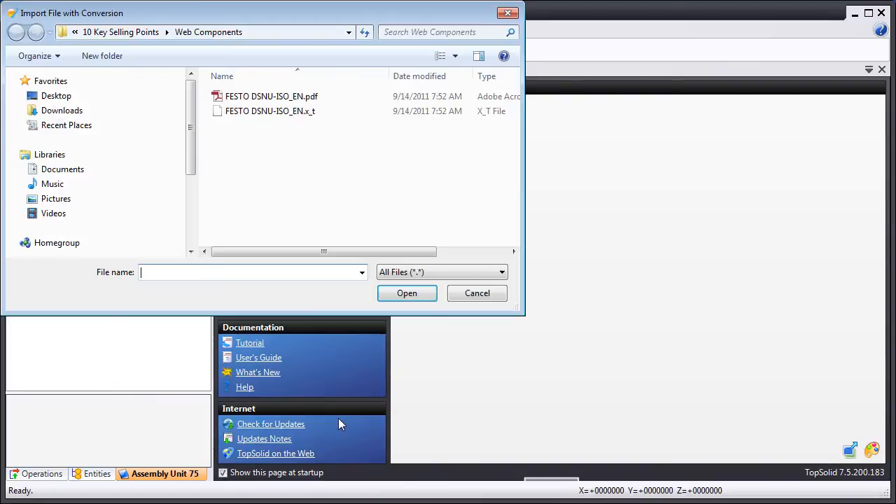
click(269, 110)
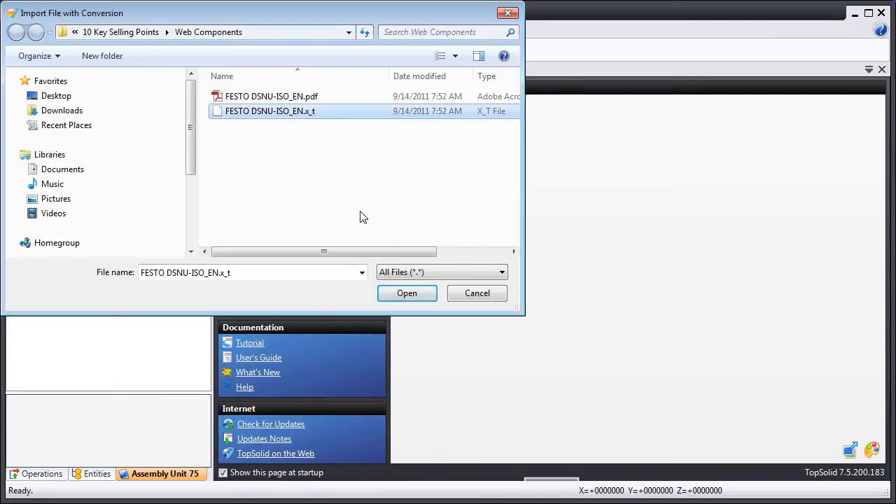
click(406, 292)
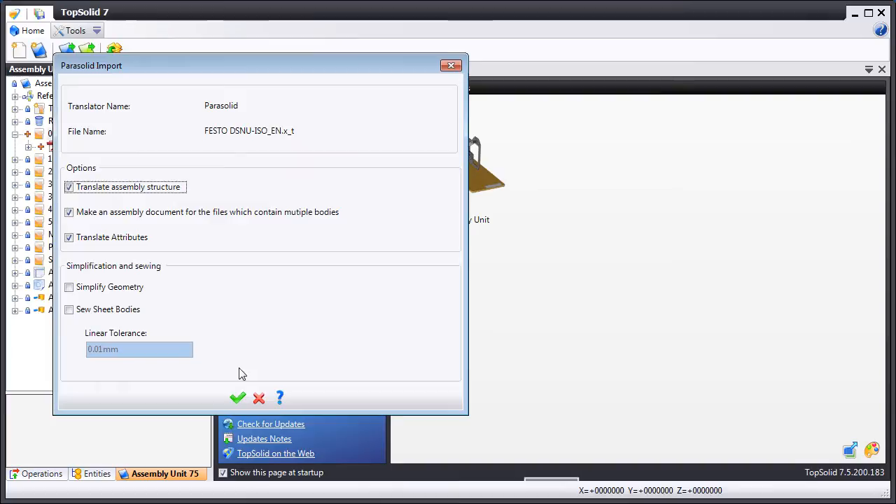
click(238, 397)
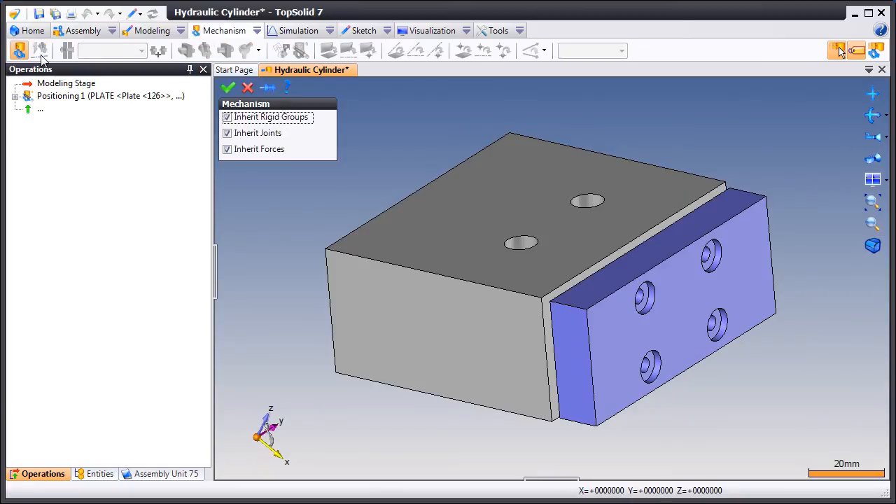
Enter the mechanism stage of the Hydraulic Cylinder assembly
click(228, 87)
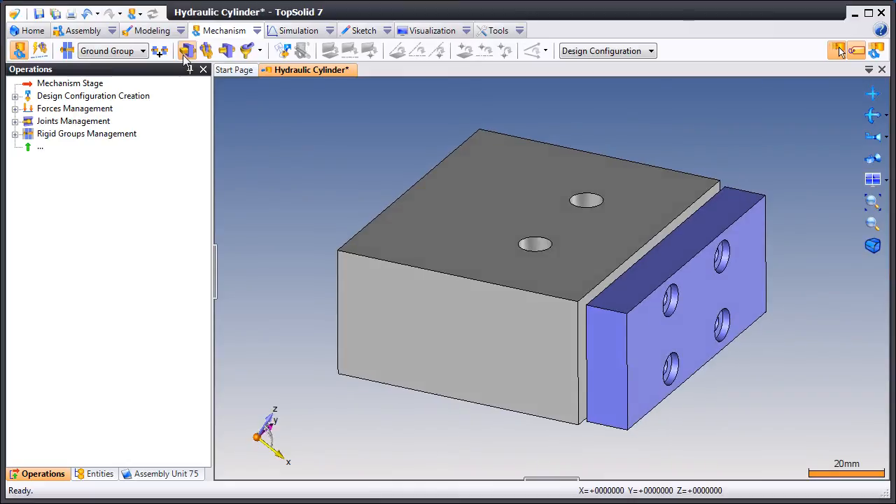
Create a rigid group named Shaft containing PLATE, SHAFT 1 and SHAFT 2
click(68, 51)
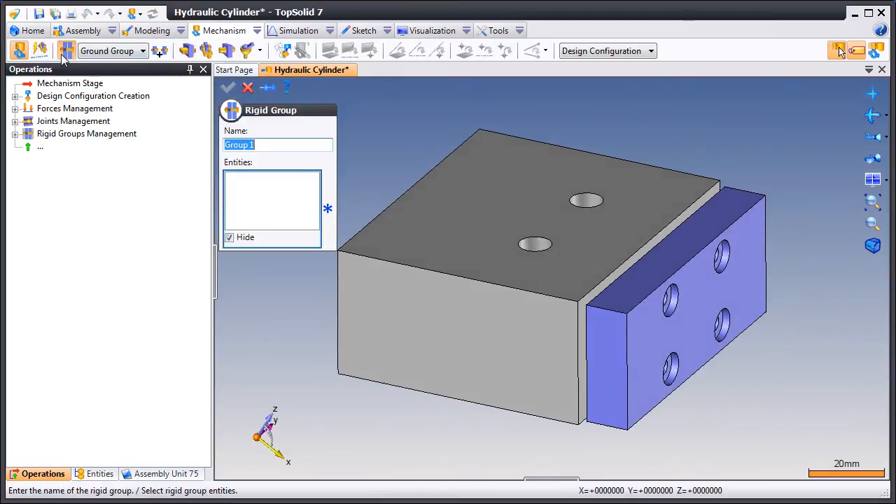
text(Shaft)
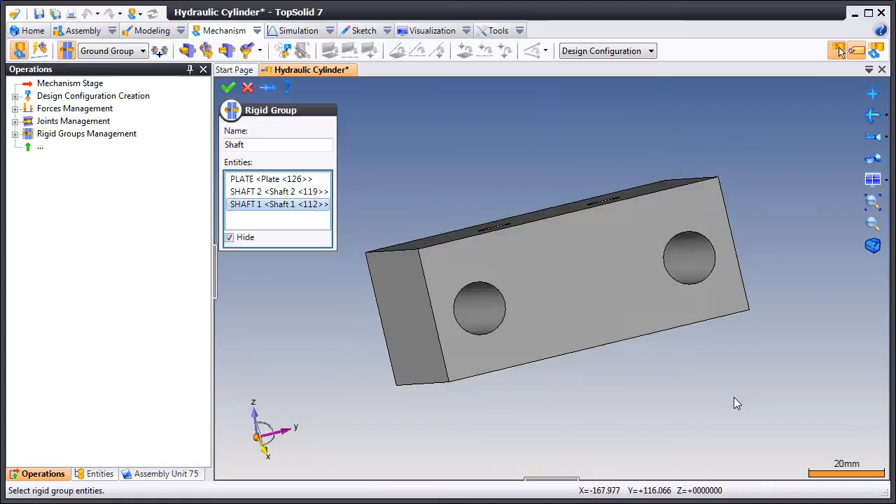
click(228, 87)
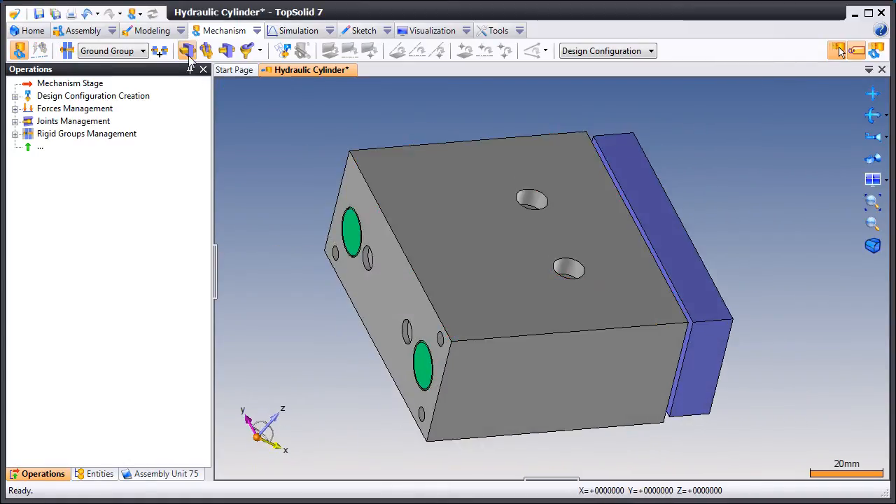
Define a prismatic joint between Ground Group and Shaft with 0–70 mm travel limits
click(159, 50)
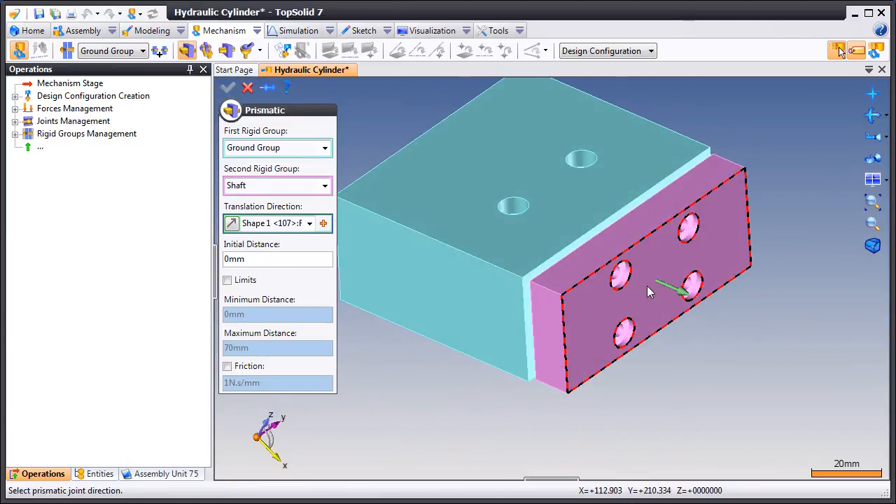
click(227, 280)
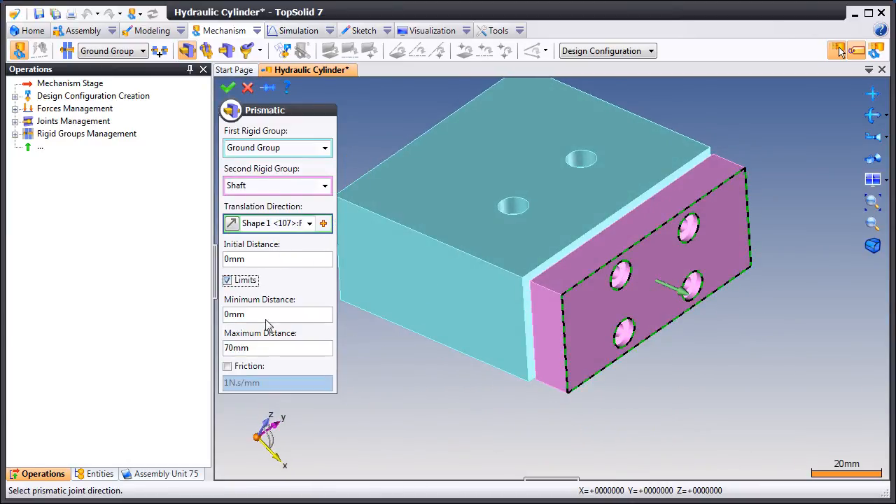
click(227, 87)
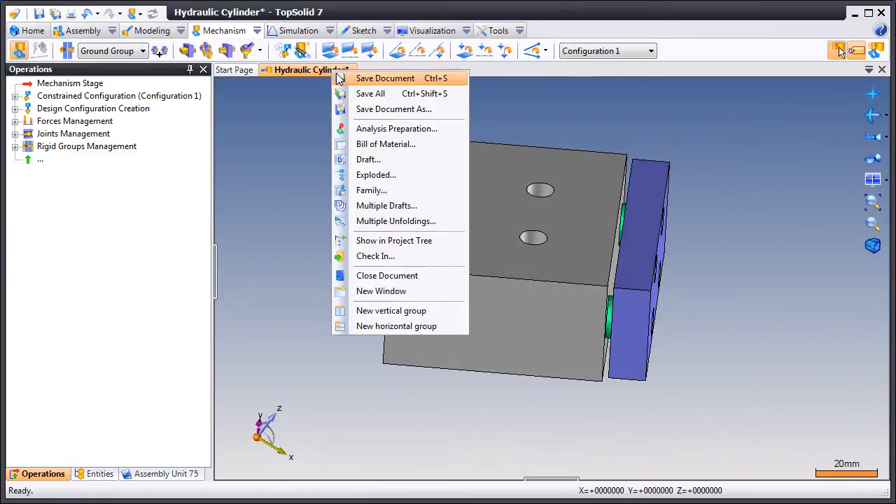
Save the Hydraulic Cylinder document and load the Assembly Unit - Start assembly
click(386, 274)
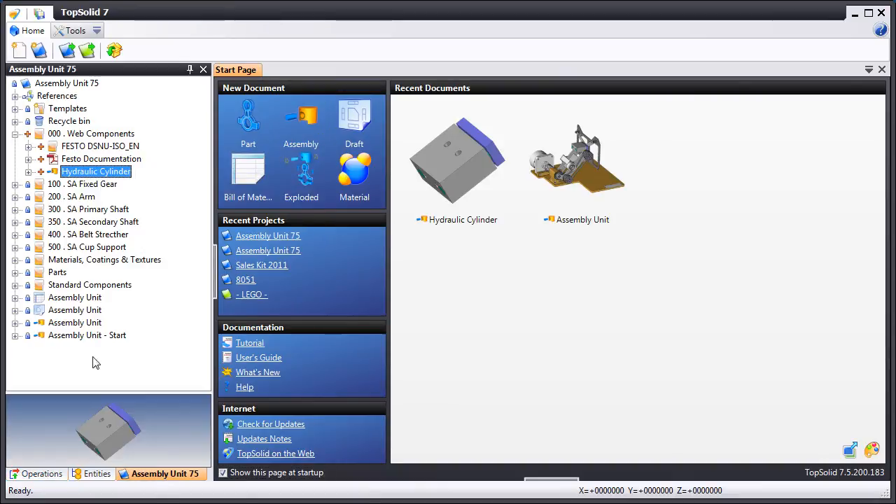
double_click(87, 335)
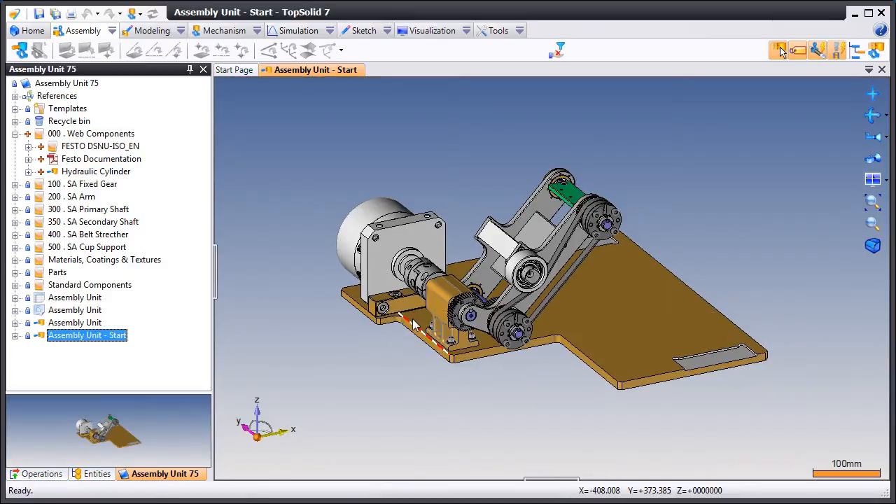